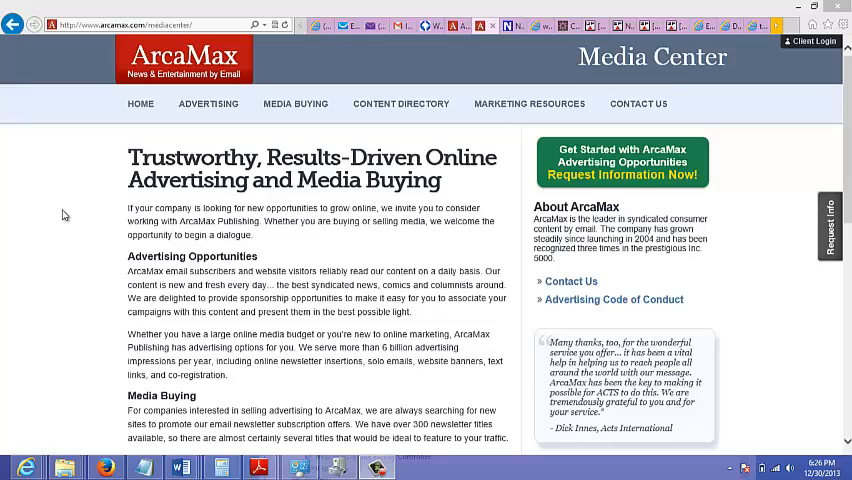
mouse_move(70, 210)
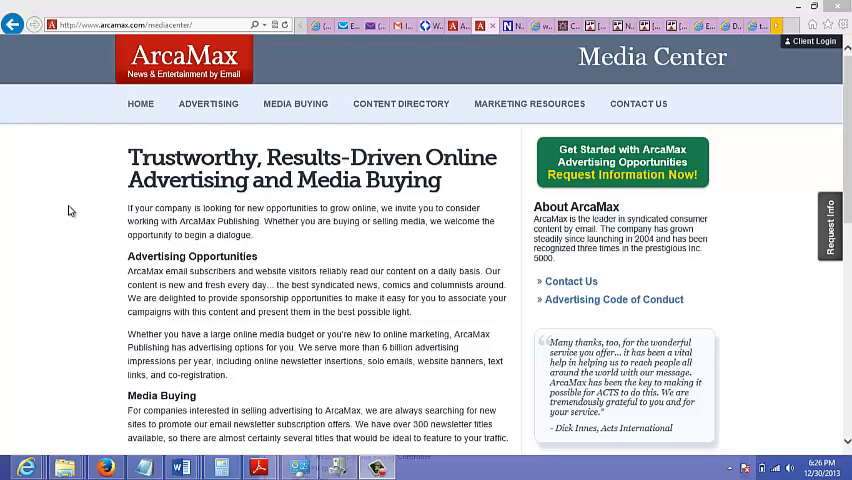
mouse_move(188, 94)
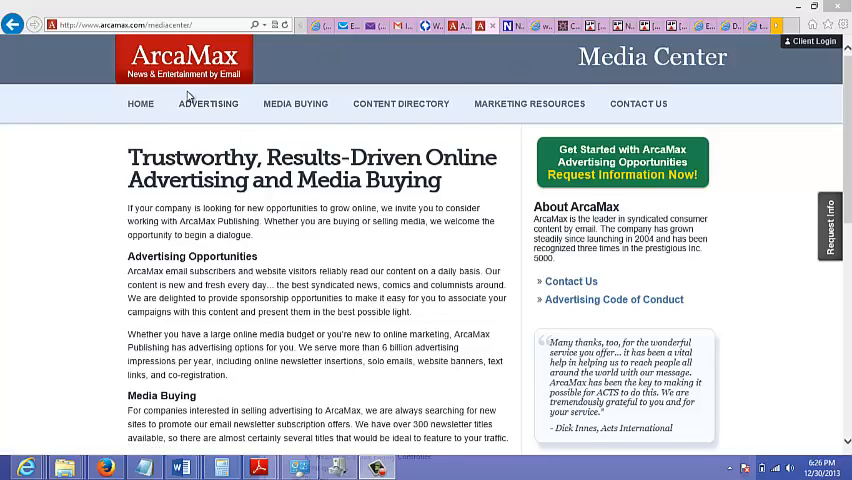
Go to the Newsletters directory from the Advertising menu
click(208, 104)
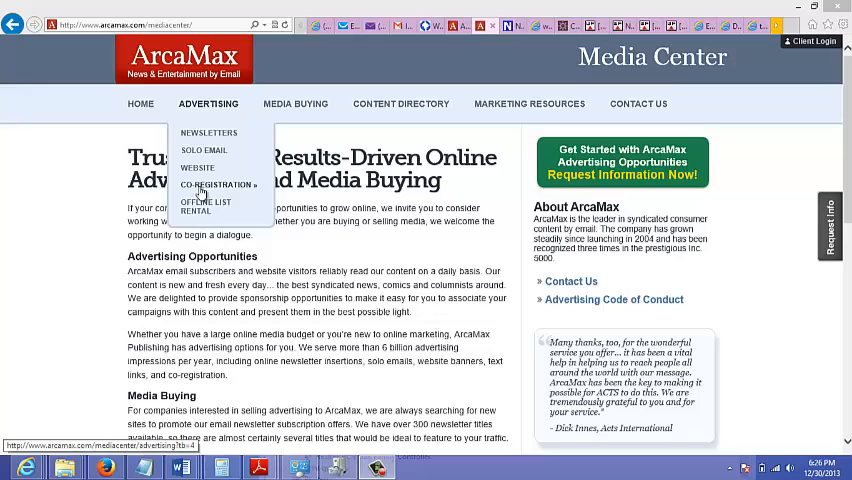
mouse_move(196, 168)
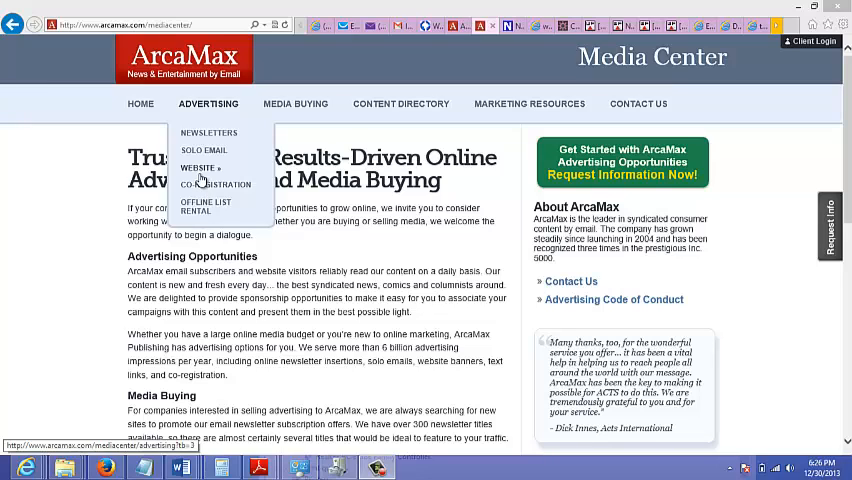
mouse_move(204, 208)
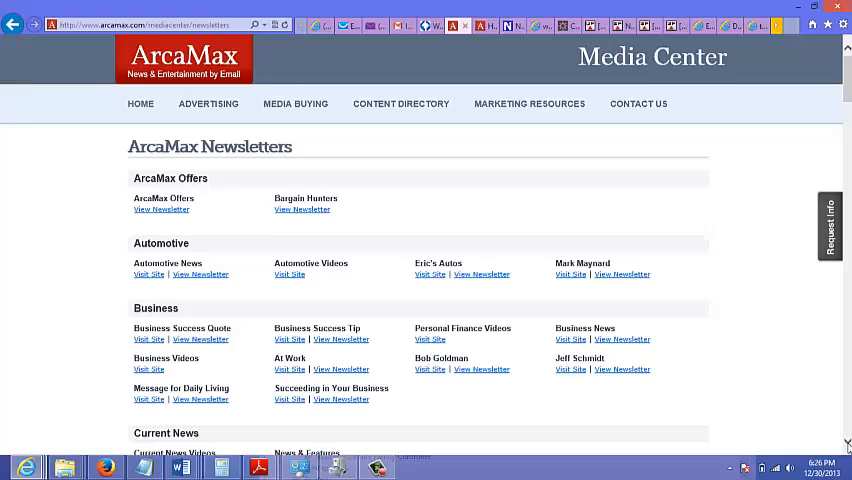
Scroll the directory past Games, Gardening, Health, Parents and Politics down to Religion & Spirituality
scroll(down, 3)
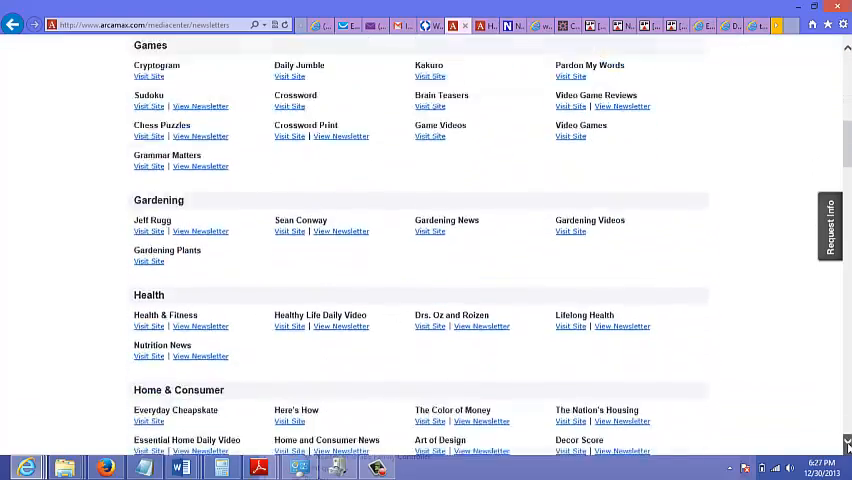
scroll(down, 3)
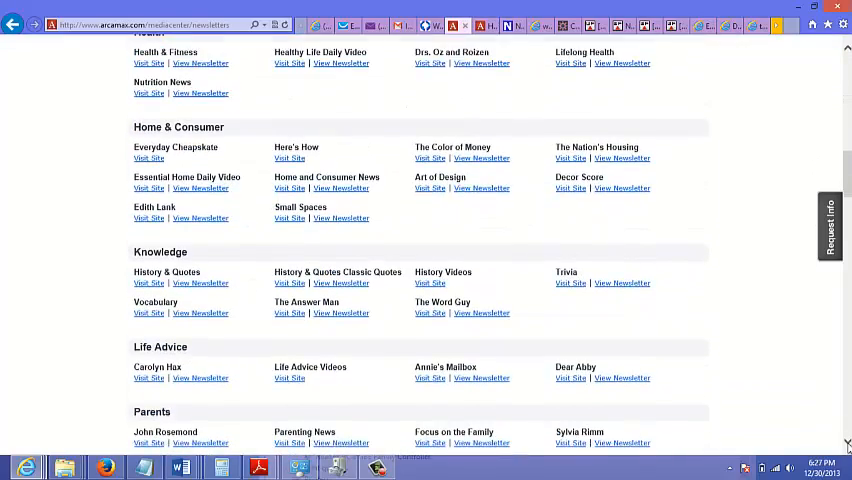
scroll(down, 3)
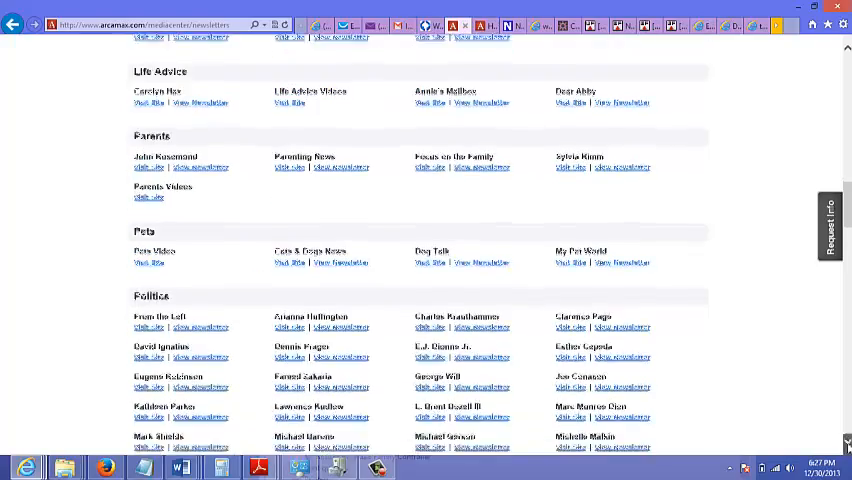
scroll(down, 3)
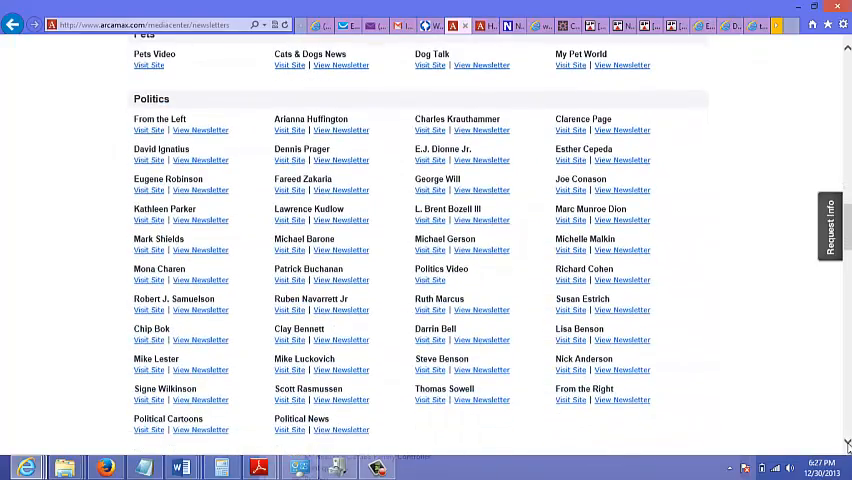
scroll(down, 3)
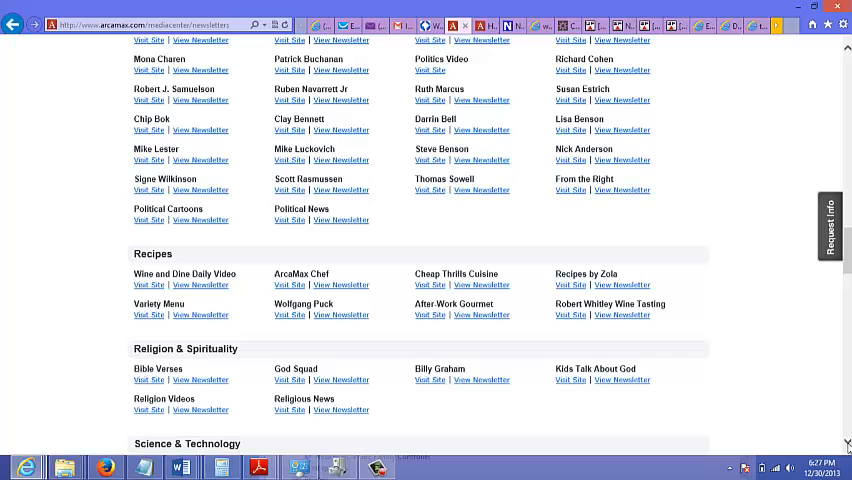